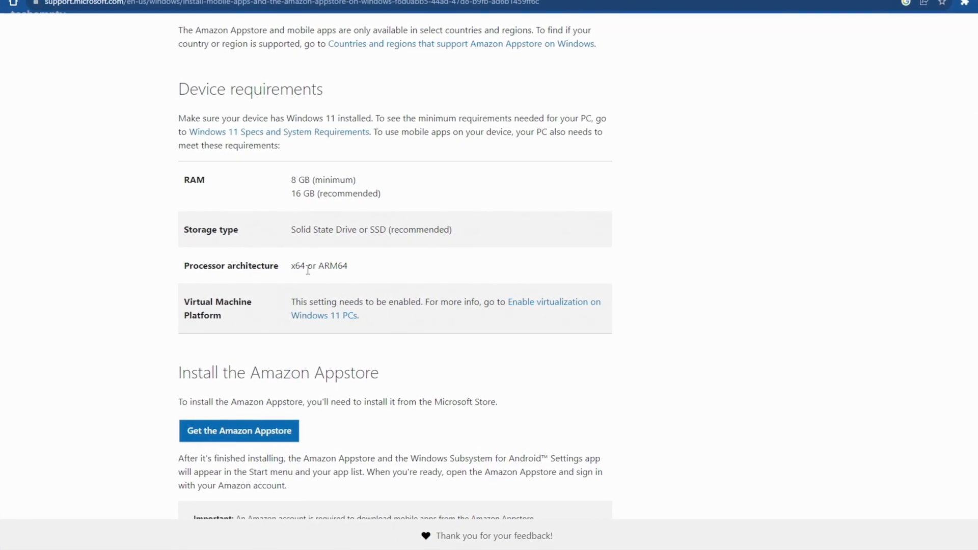
Scroll down the Amazon Appstore device requirements on Microsoft's support page.
scroll("down", 3)
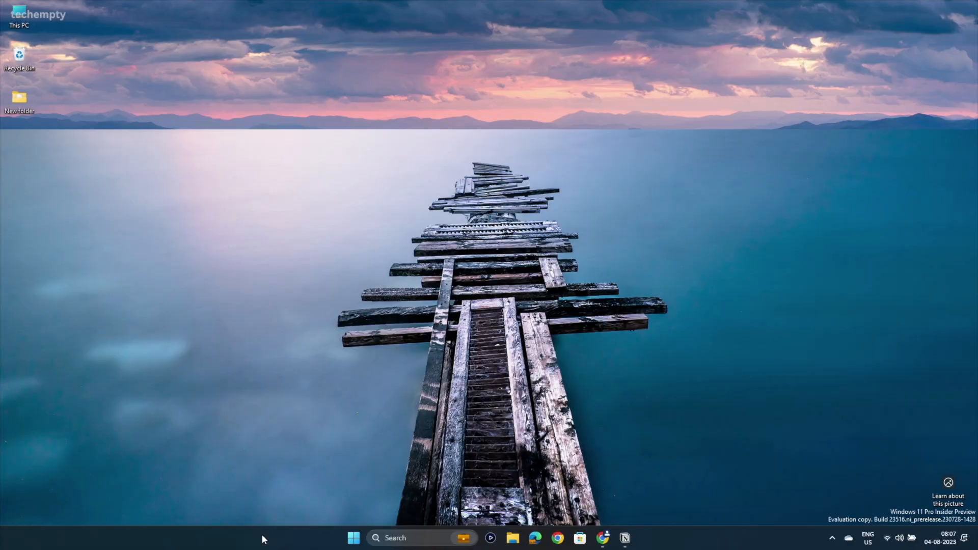
Launch Task Manager from the taskbar, confirm CPU virtualization is Enabled, then close it.
right_click(303, 539)
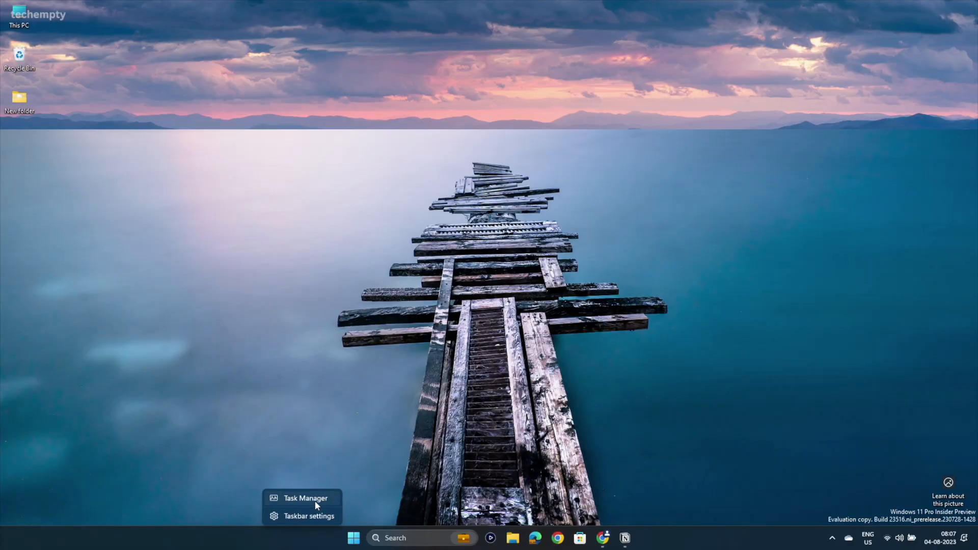
left_click(305, 499)
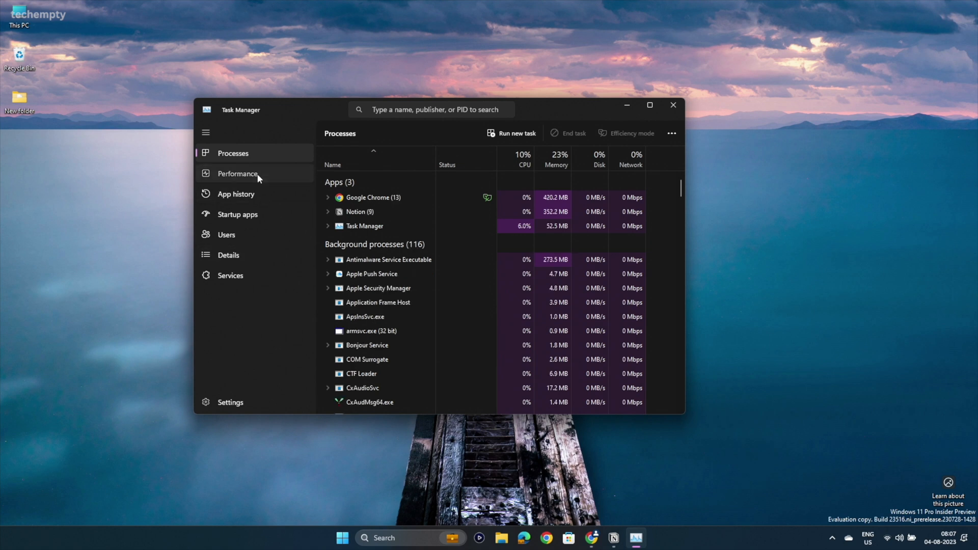
left_click(237, 173)
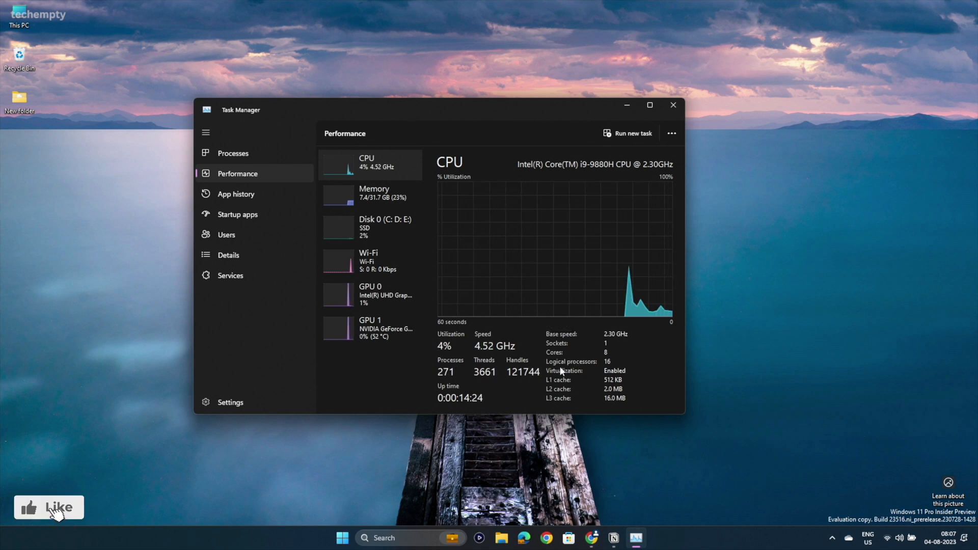
left_click(49, 508)
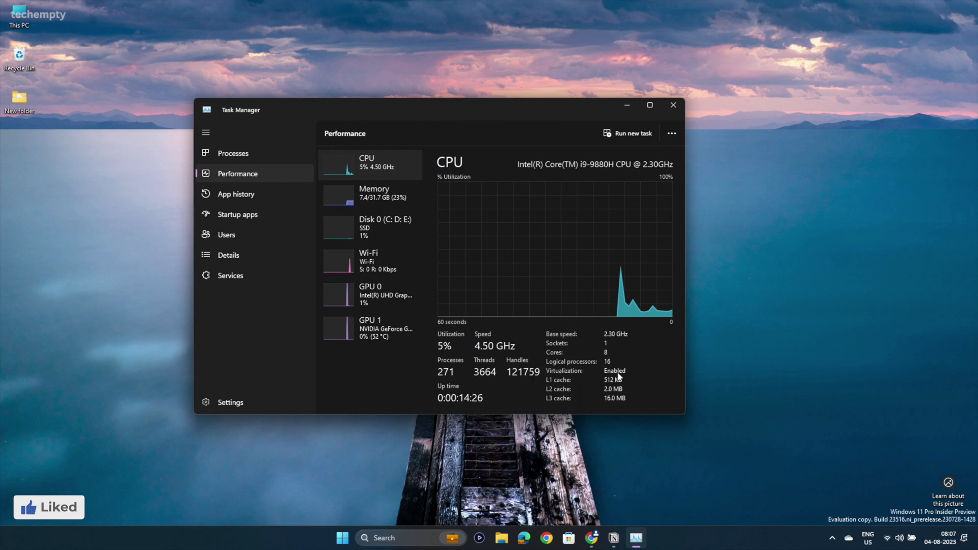
left_click(673, 105)
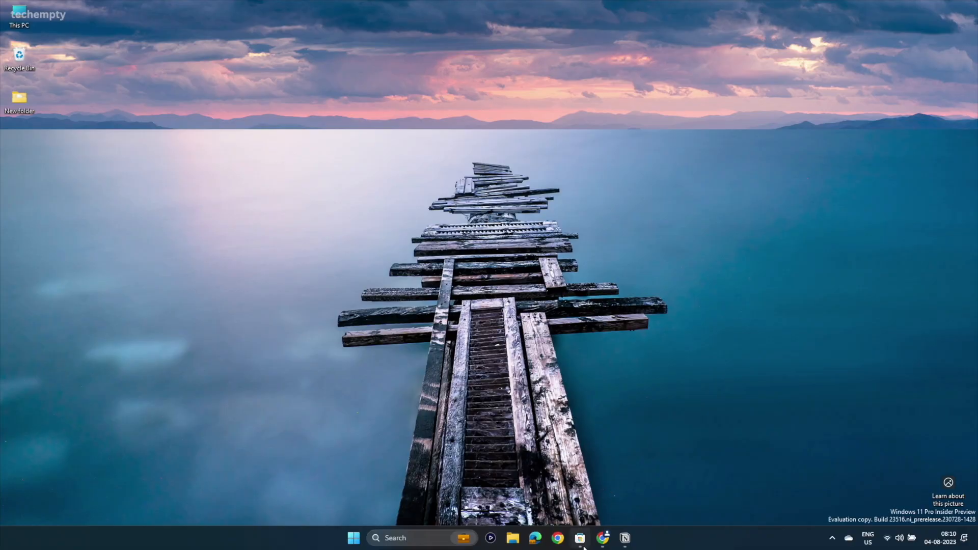
Search the Microsoft Store for 'amazon appstore'.
left_click(580, 539)
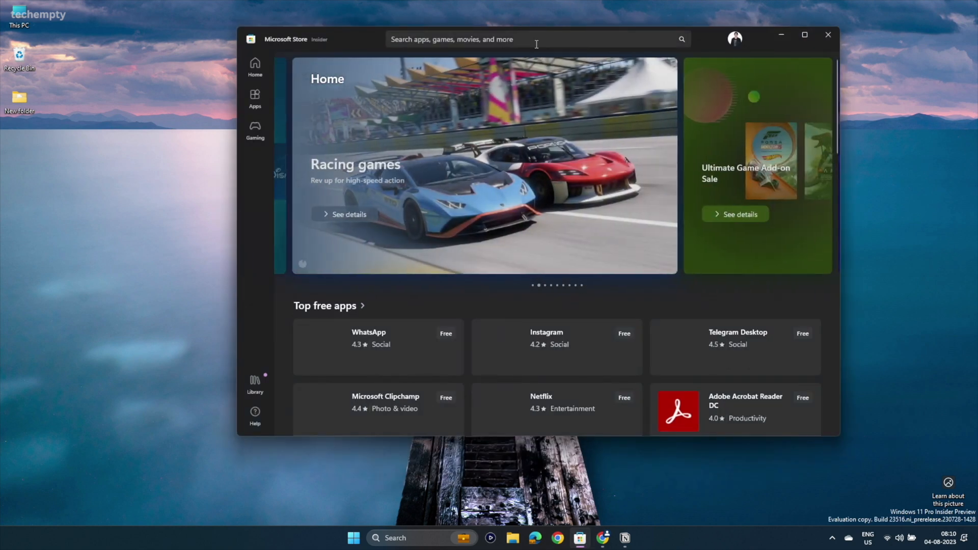
type("amazon appstore")
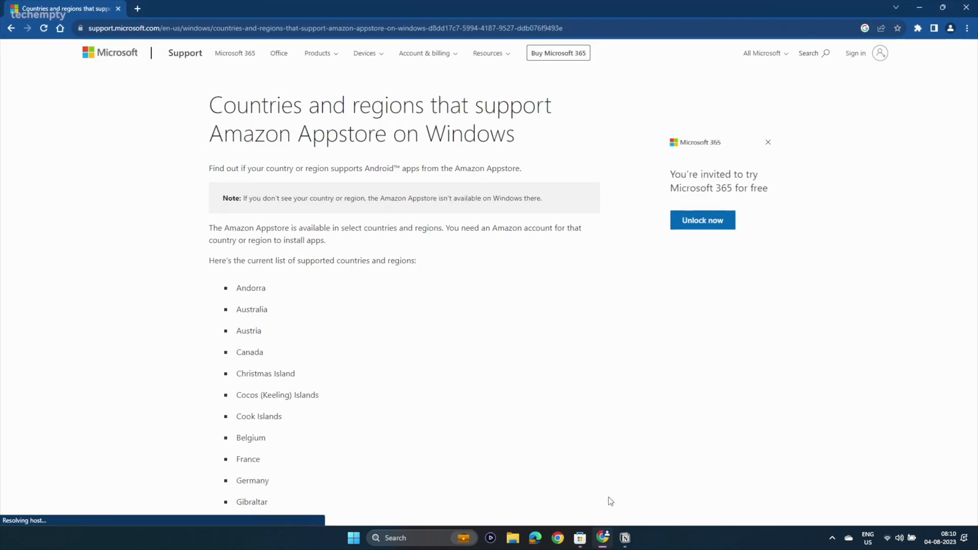
Scroll through the full list of countries supporting Amazon Appstore.
scroll("down", 3)
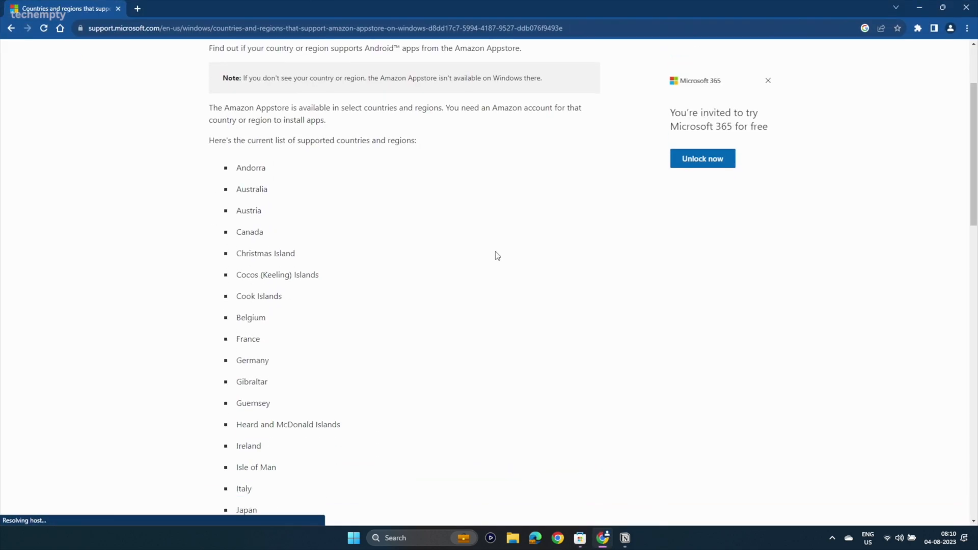
scroll("down", 3)
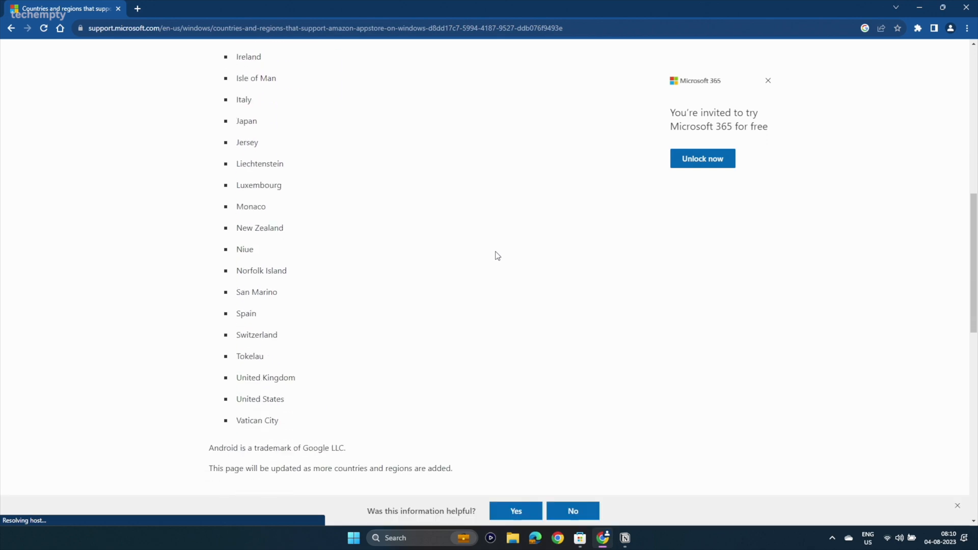
scroll("down", 3)
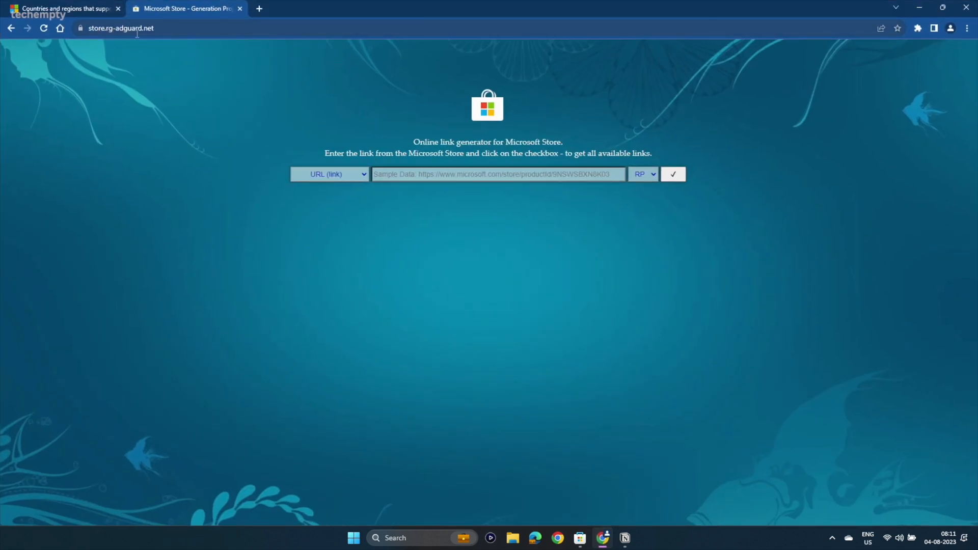
Generate download links for the Windows Subsystem for Android Store URL (9P3395VX91NR).
left_click(498, 174)
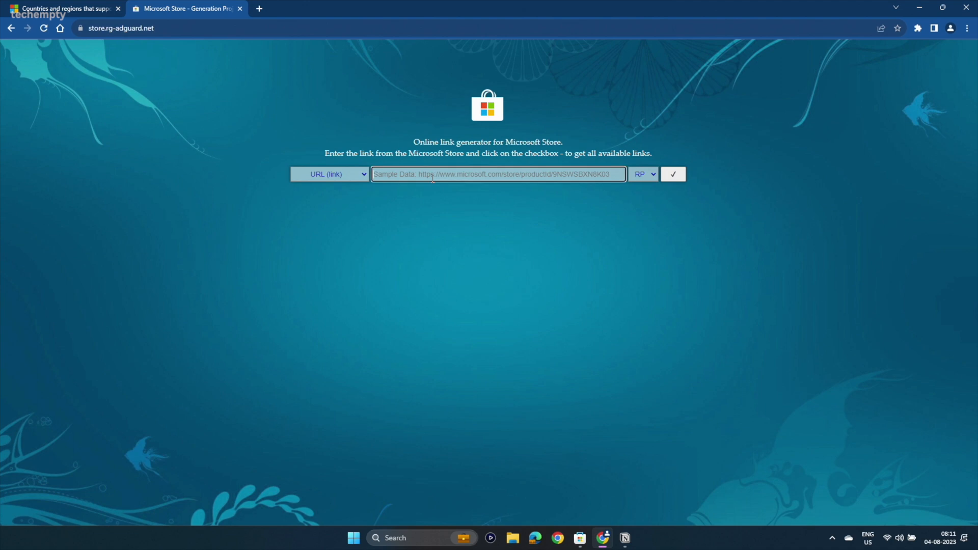
type("android%E2%84%A2-with-amazon-appstore/9P3395VX91NR?hl=en-us&gl=us")
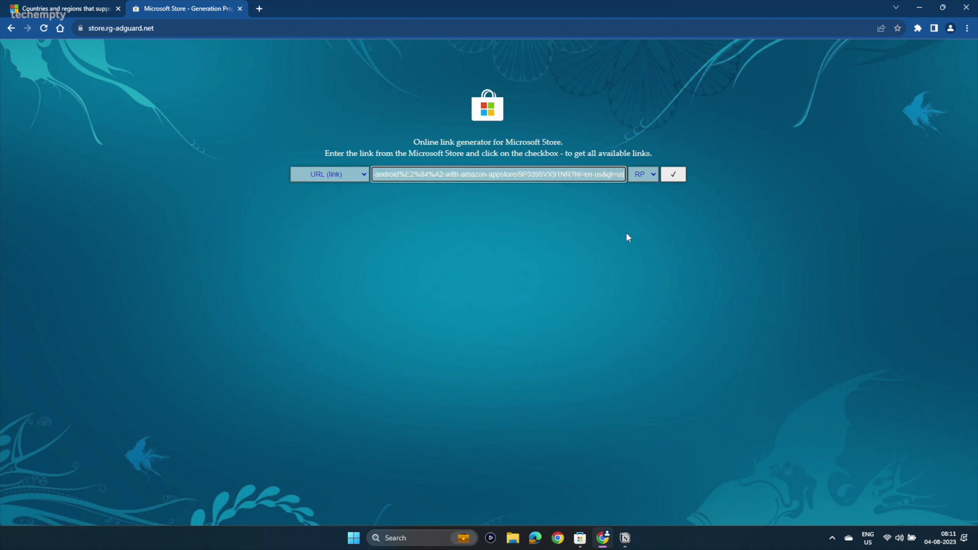
left_click(673, 174)
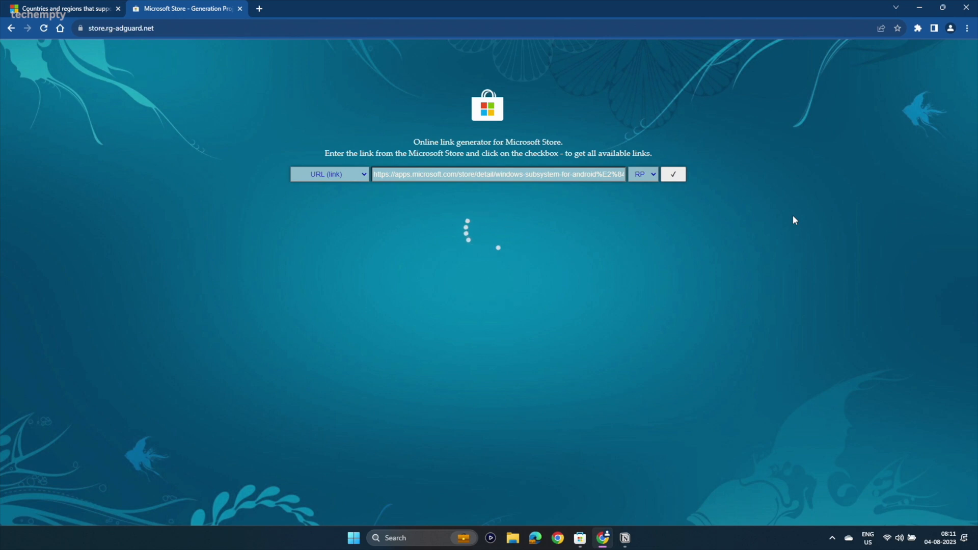
left_click(673, 175)
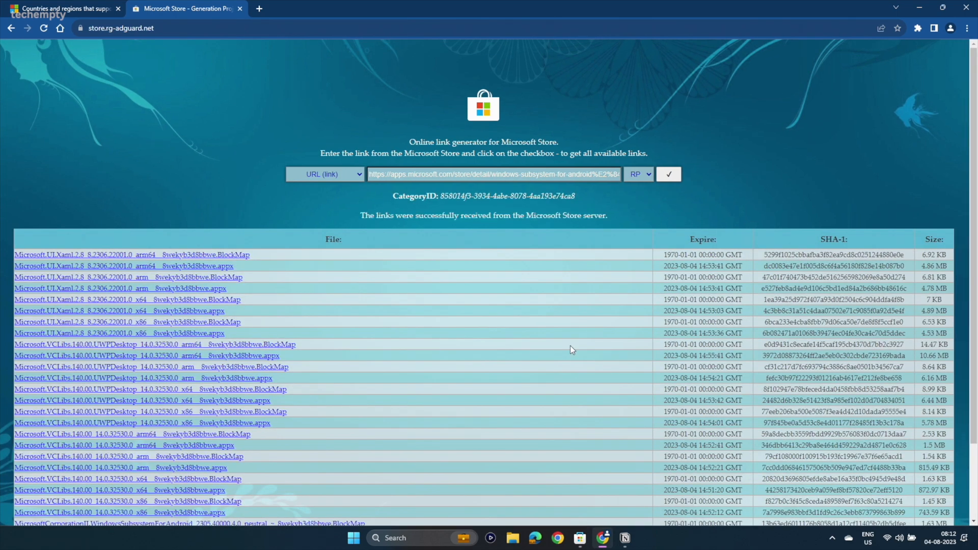
scroll("down", 3)
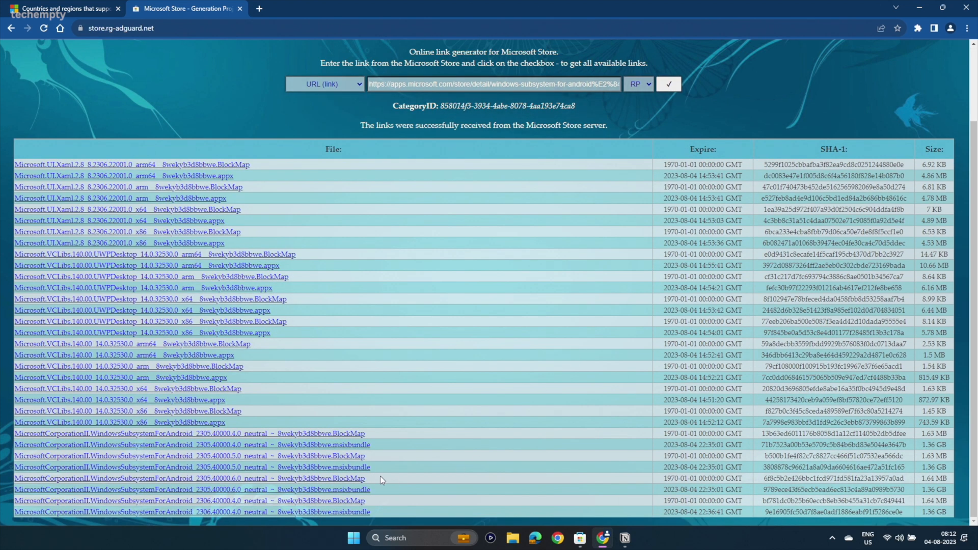
mouse_move(363, 519)
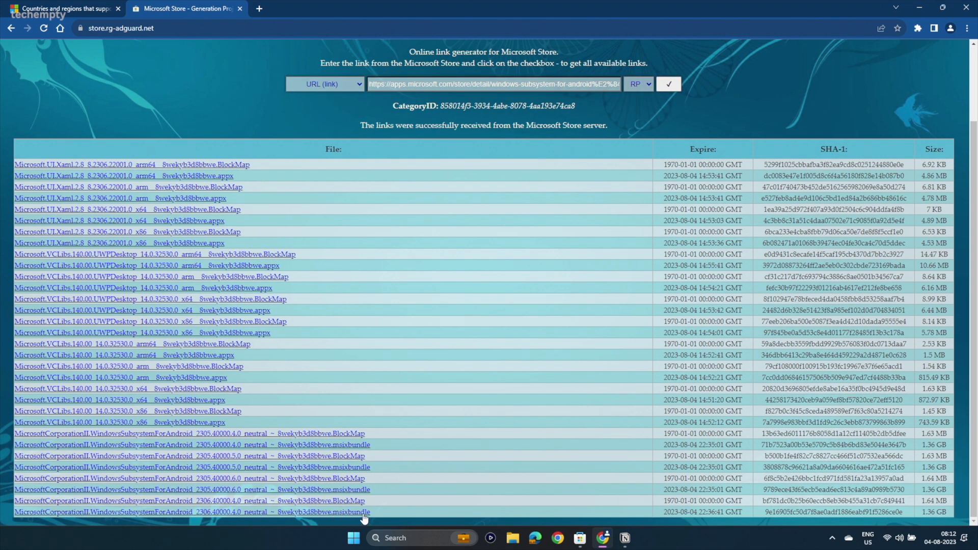
mouse_move(923, 514)
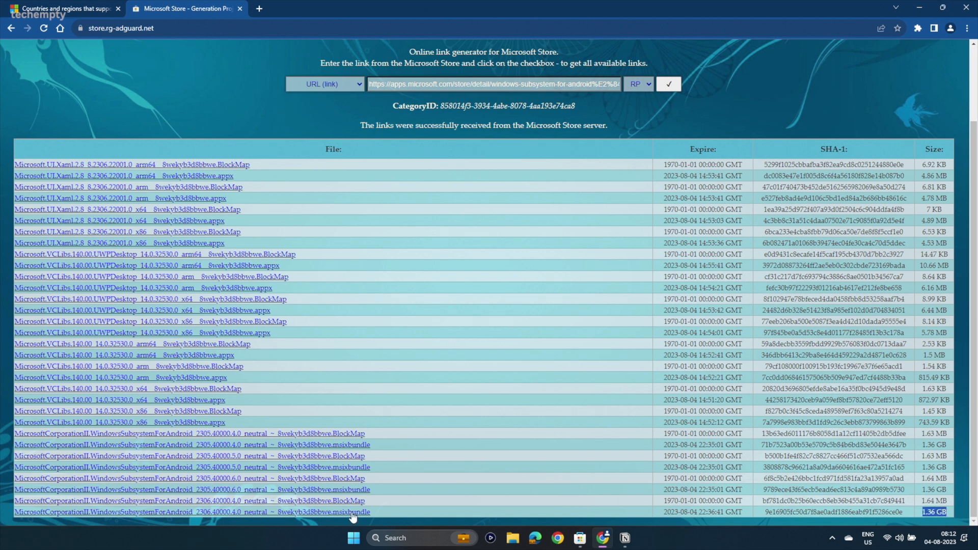
Save the newest 1.36 GB WSA msixbundle link to disk.
right_click(351, 512)
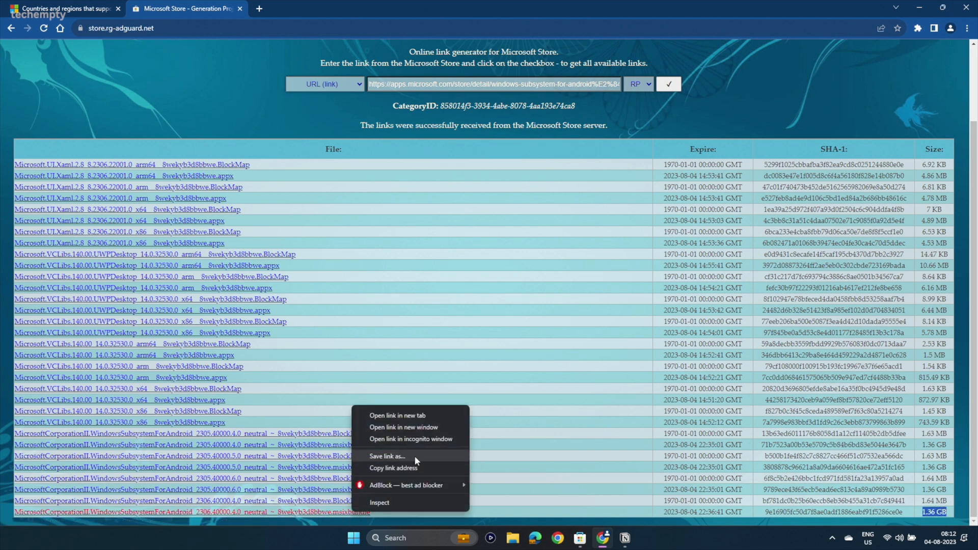
left_click(387, 457)
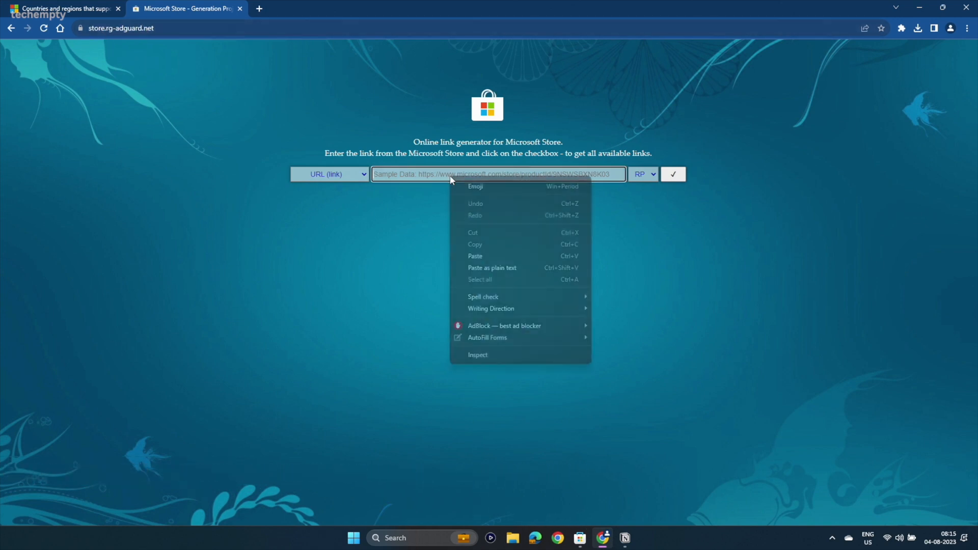
Generate links for the Amazon Appstore Store URL, save its msixbundle to the Desktop, and minimize Chrome.
left_click(474, 256)
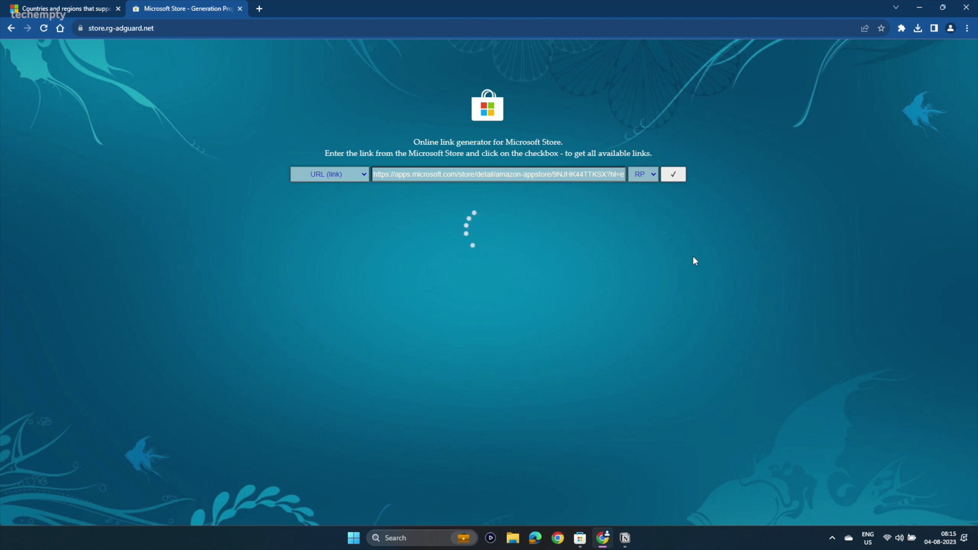
left_click(672, 175)
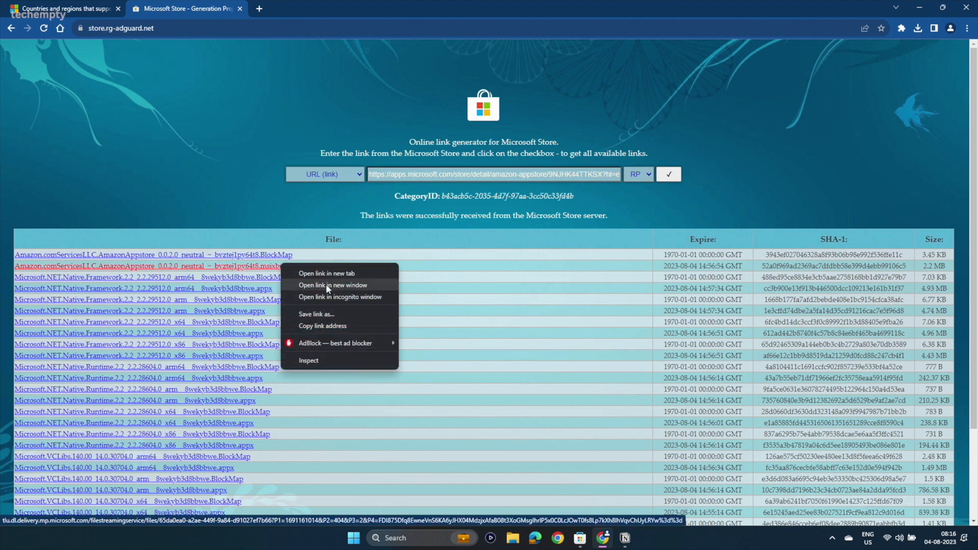
left_click(316, 314)
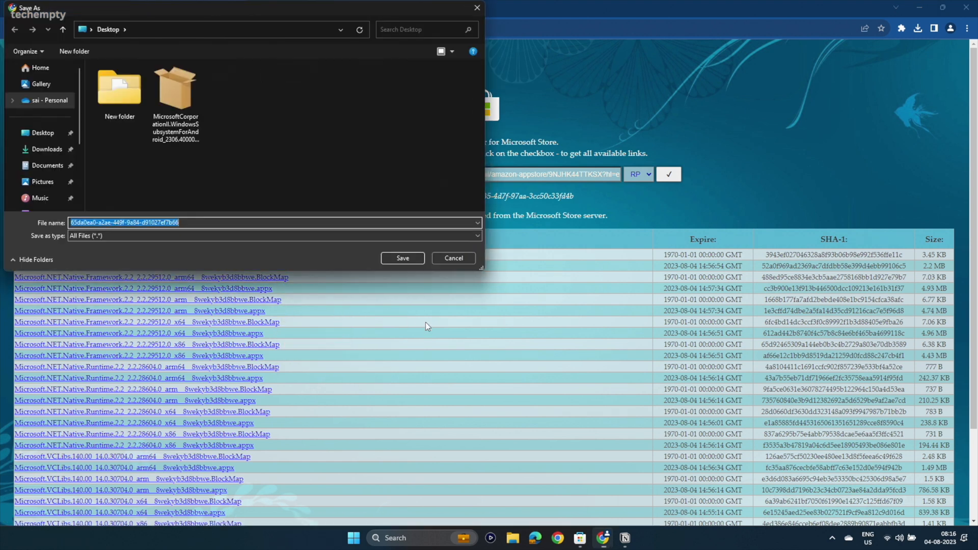
mouse_move(323, 260)
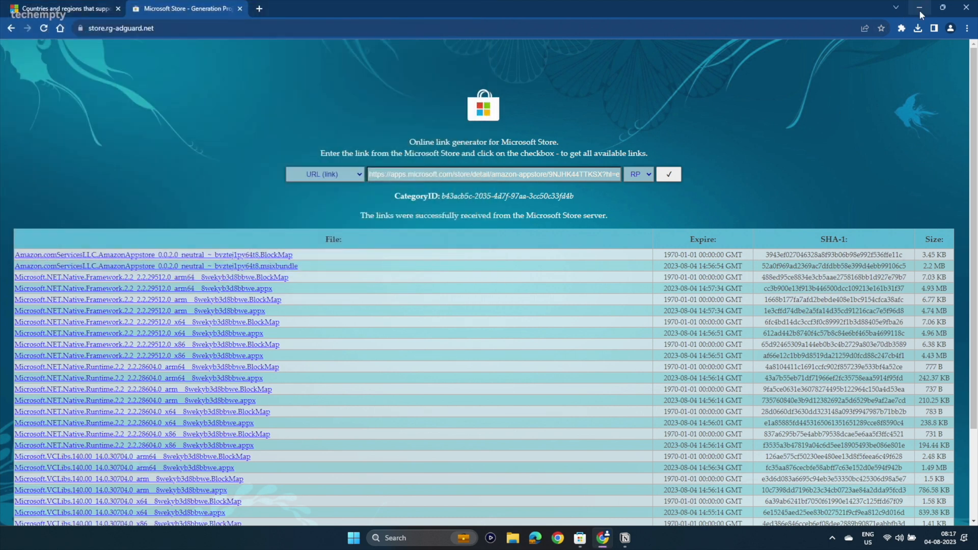
left_click(919, 7)
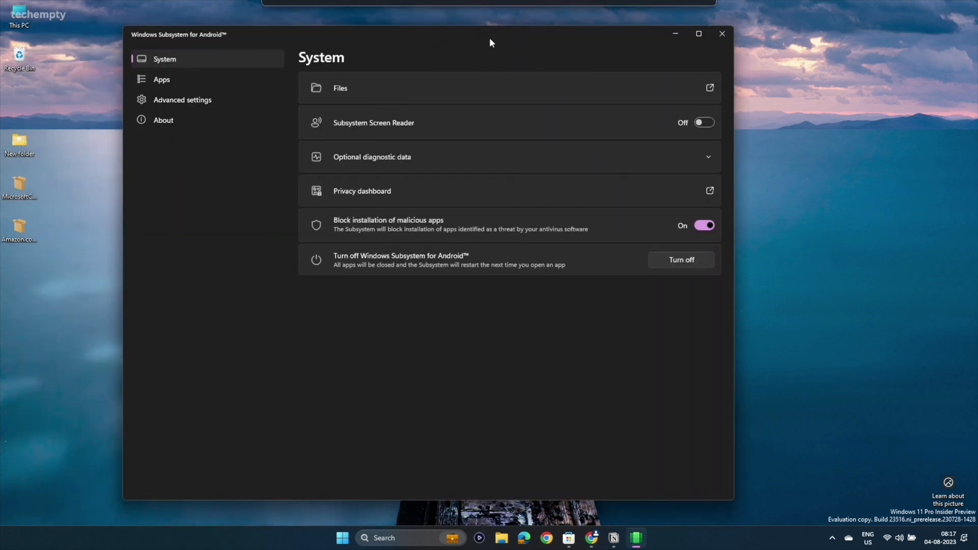
Turn Developer mode on in WSA Advanced settings without sharing diagnostics, then close the settings window.
left_click(181, 99)
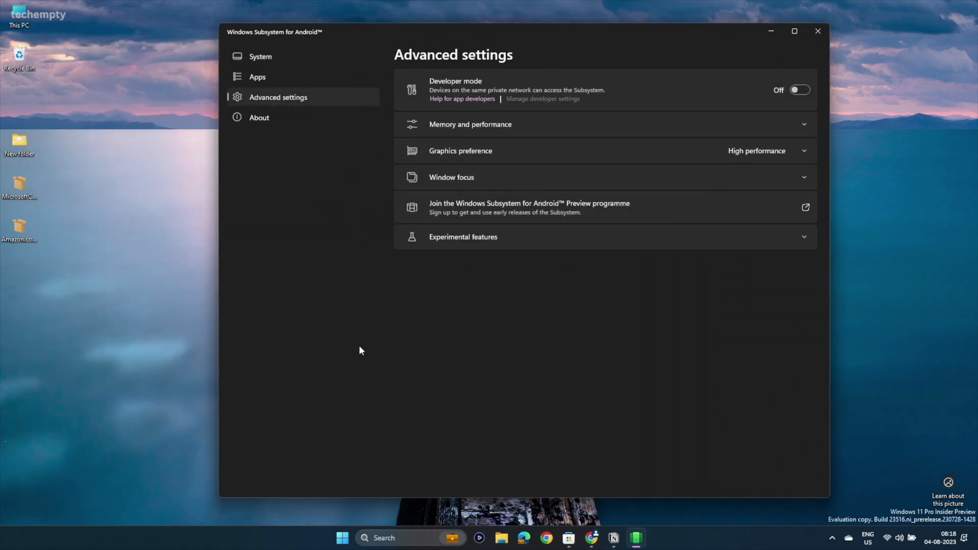
left_click(800, 90)
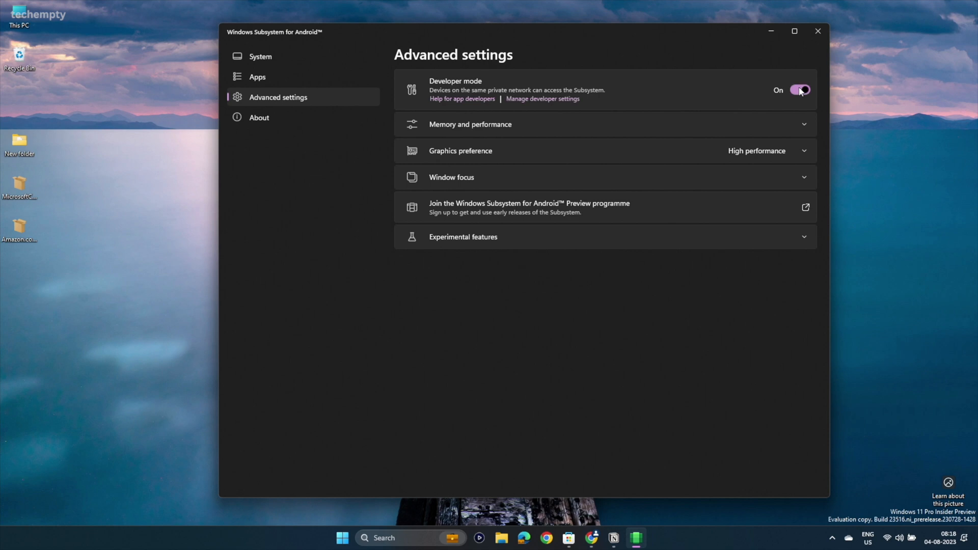
left_click(801, 89)
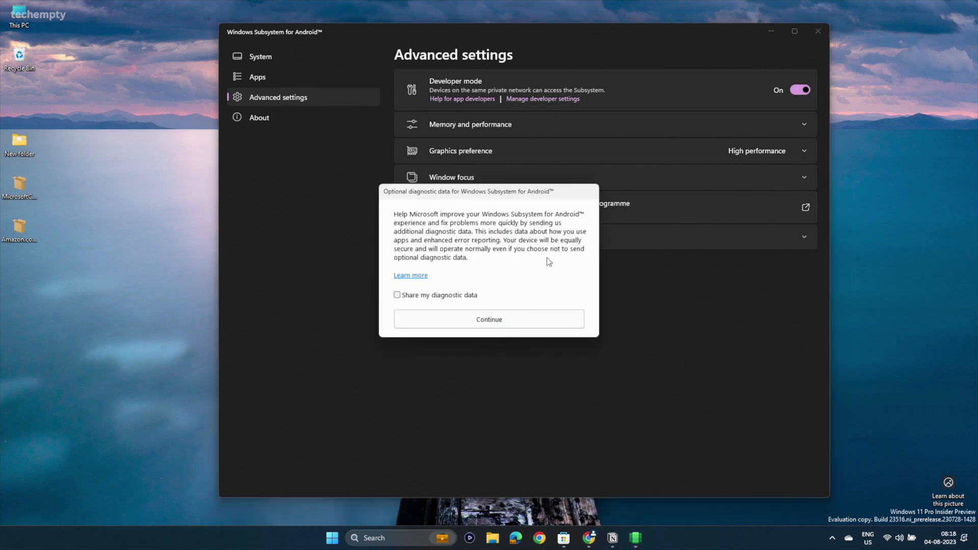
left_click(488, 319)
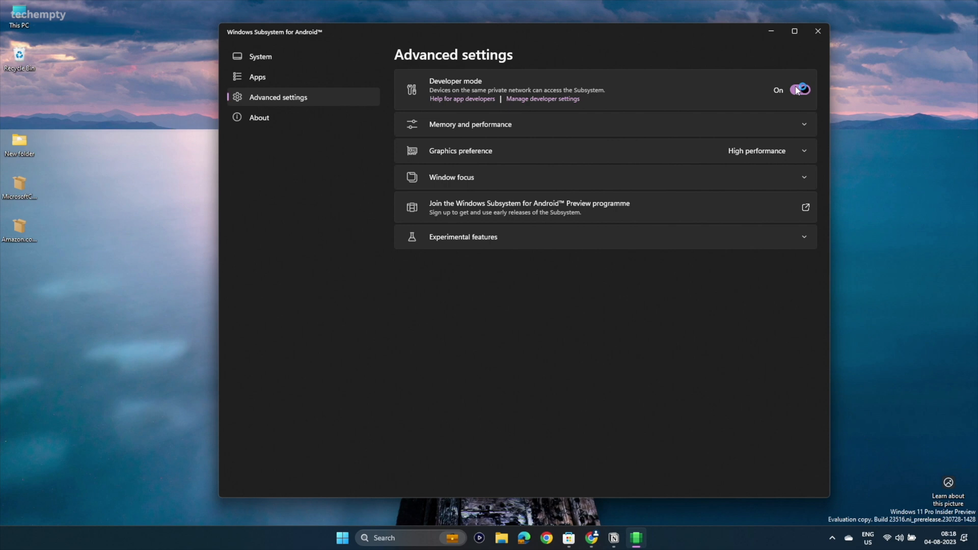
left_click(802, 89)
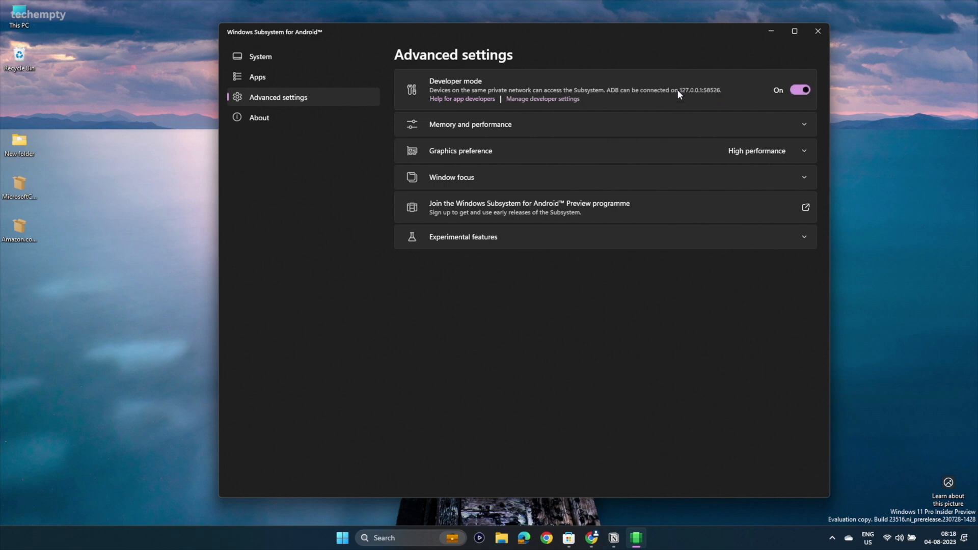
right_click(18, 225)
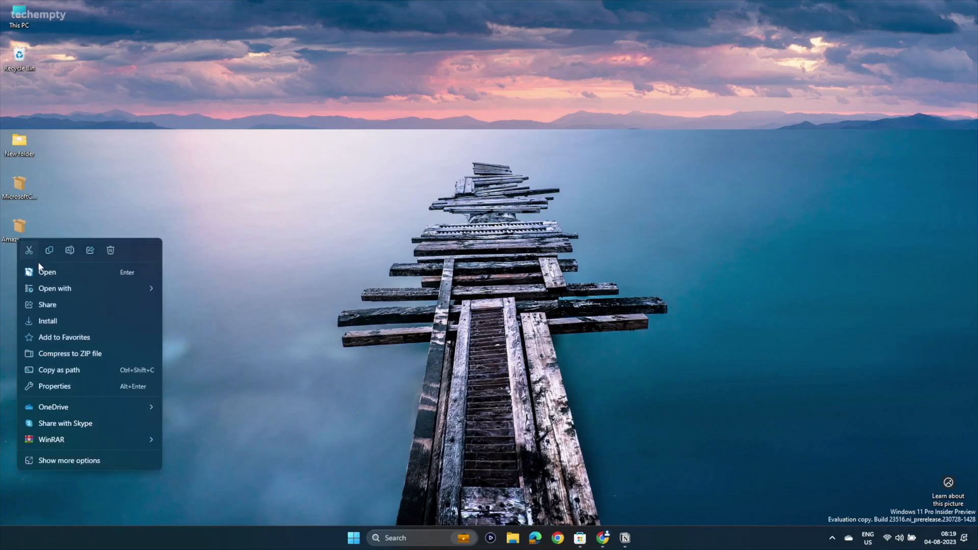
Install the downloaded package, reinstall PlaceholderApp in App Installer, and close it once ready.
left_click(48, 321)
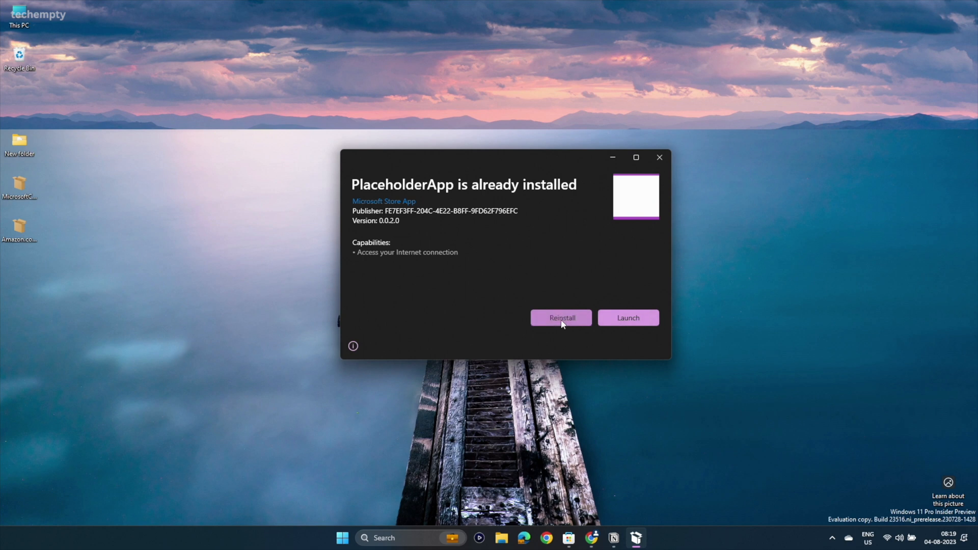
left_click(560, 318)
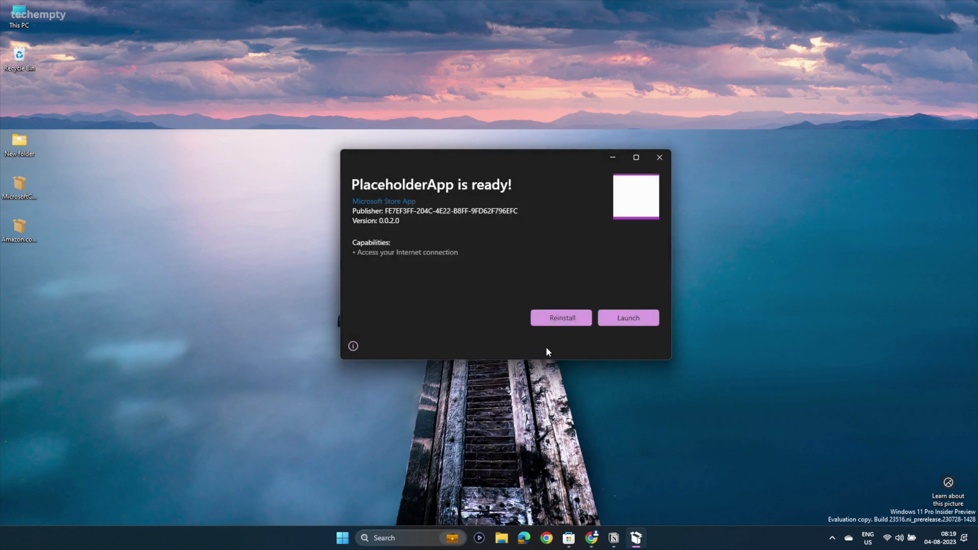
left_click(659, 157)
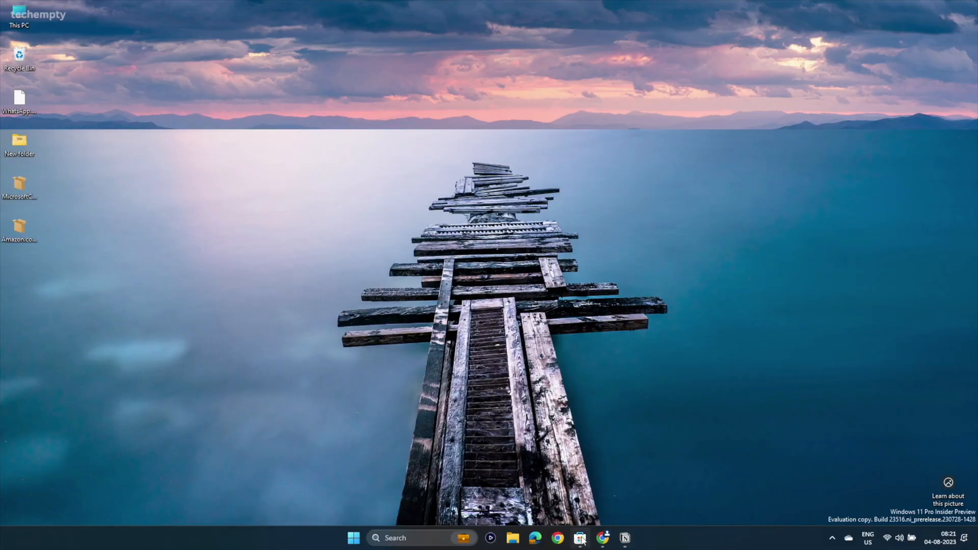
Find 'apk installer' in Microsoft Store and open the Apk Installer on WSA listing.
left_click(580, 538)
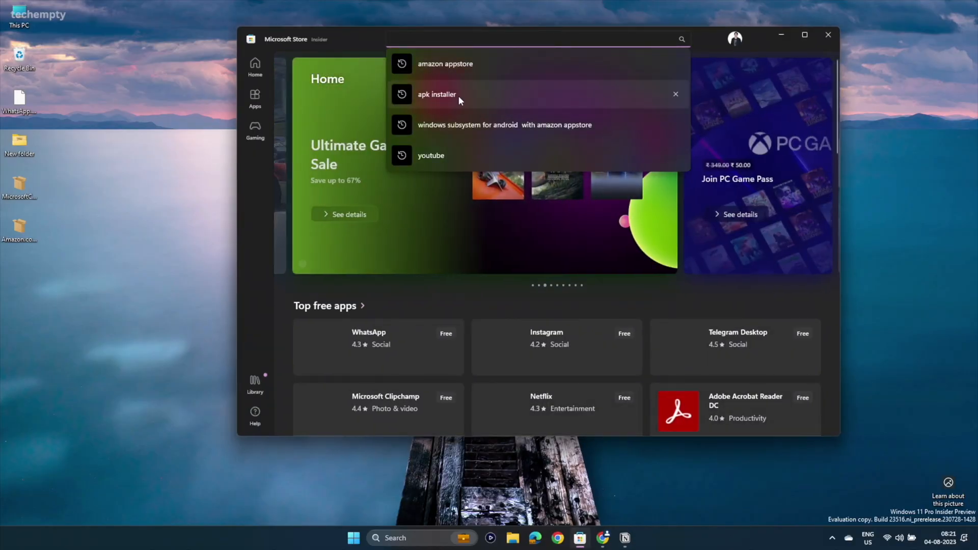
left_click(437, 93)
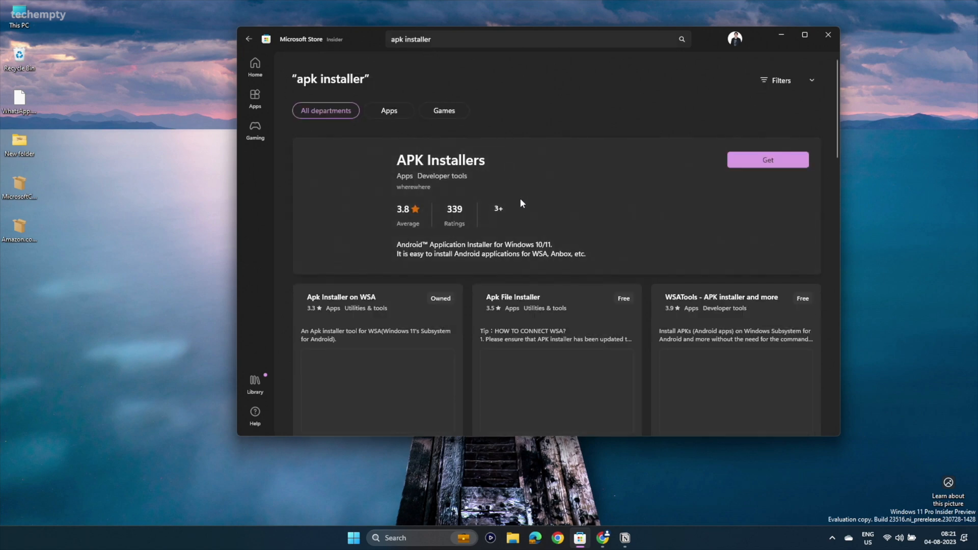
left_click(342, 297)
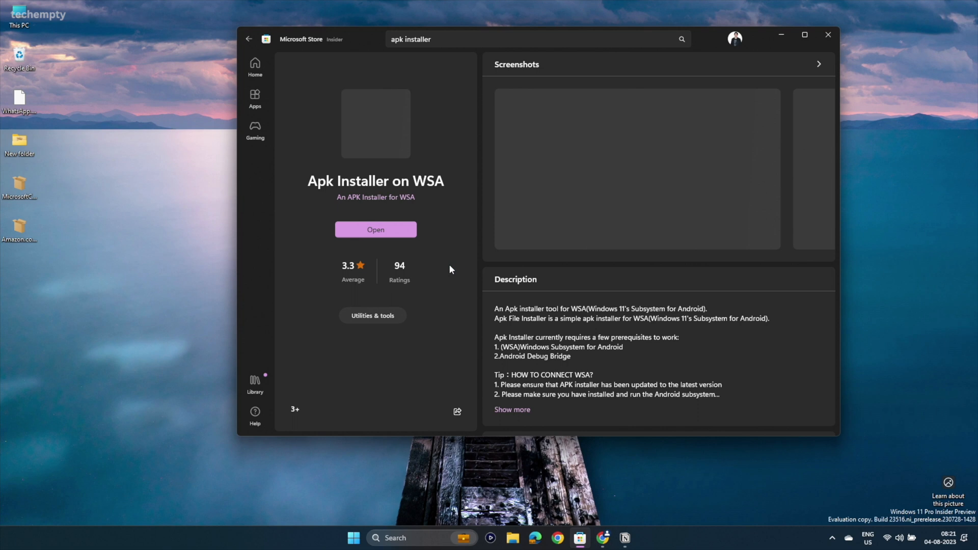
Launch Apk Installer on WSA and load the WhatsApp APK file.
left_click(377, 230)
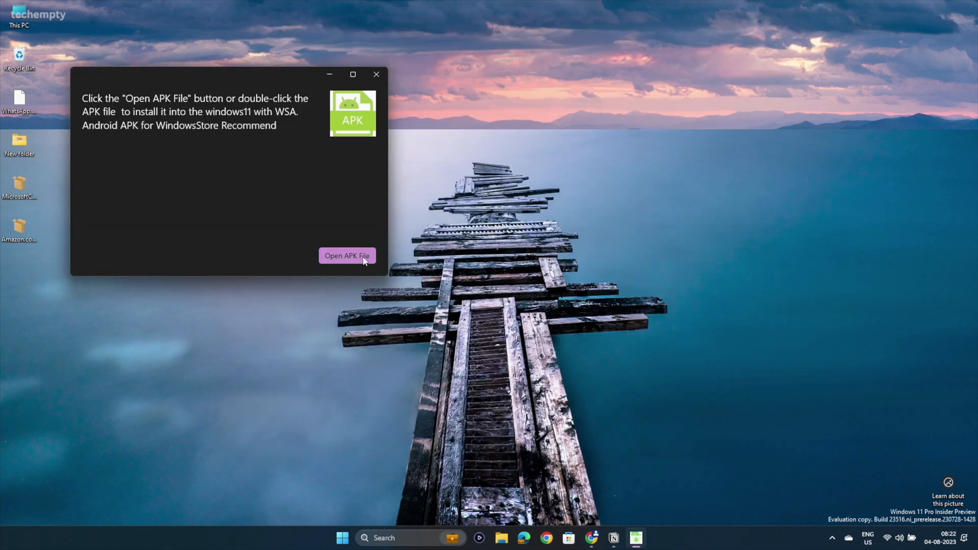
left_click(346, 256)
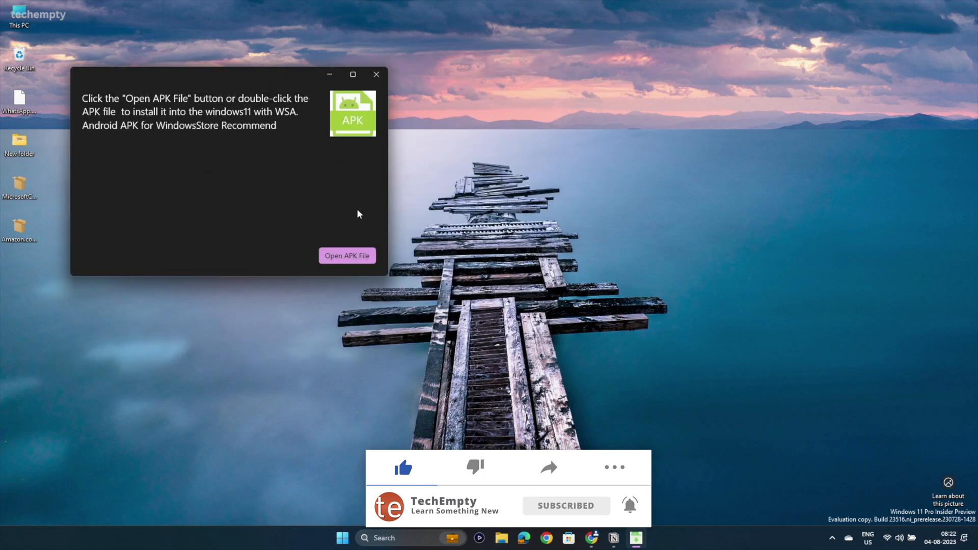
left_click(347, 256)
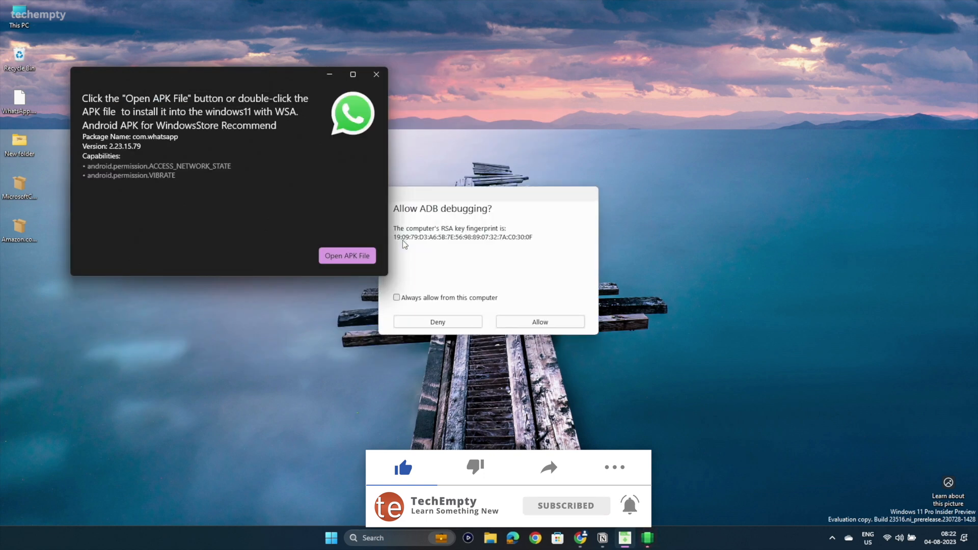
Always allow ADB debugging from this computer and install WhatsApp, launching its welcome screen.
left_click(396, 297)
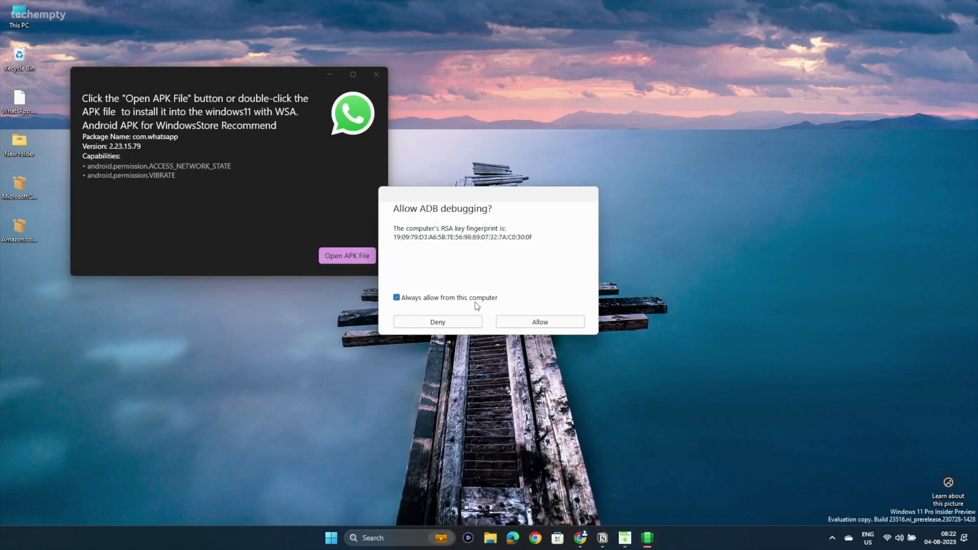
left_click(539, 322)
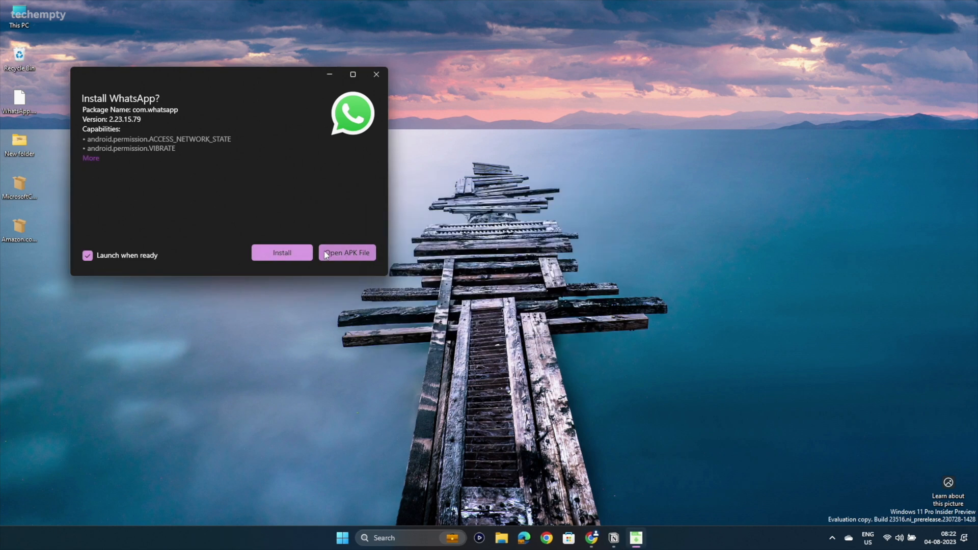
mouse_move(282, 253)
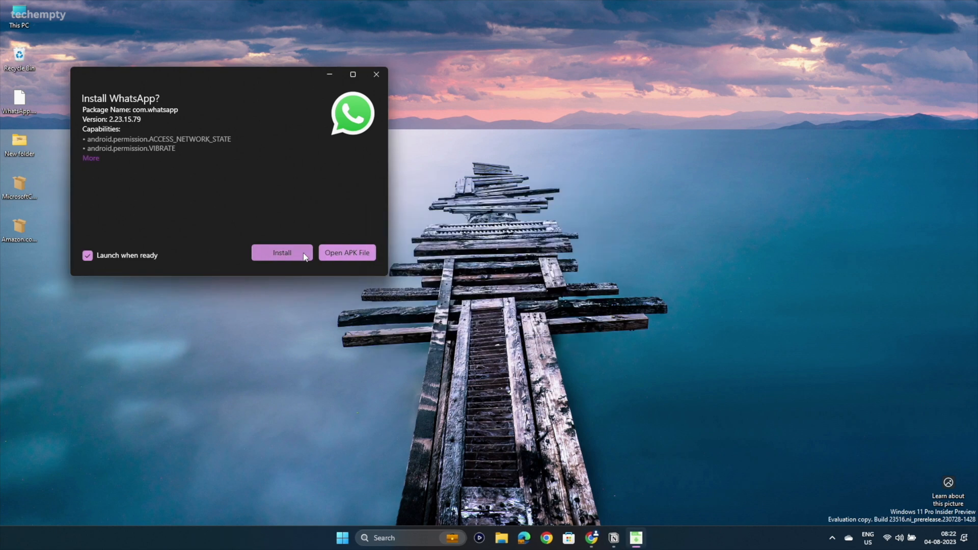
left_click(281, 253)
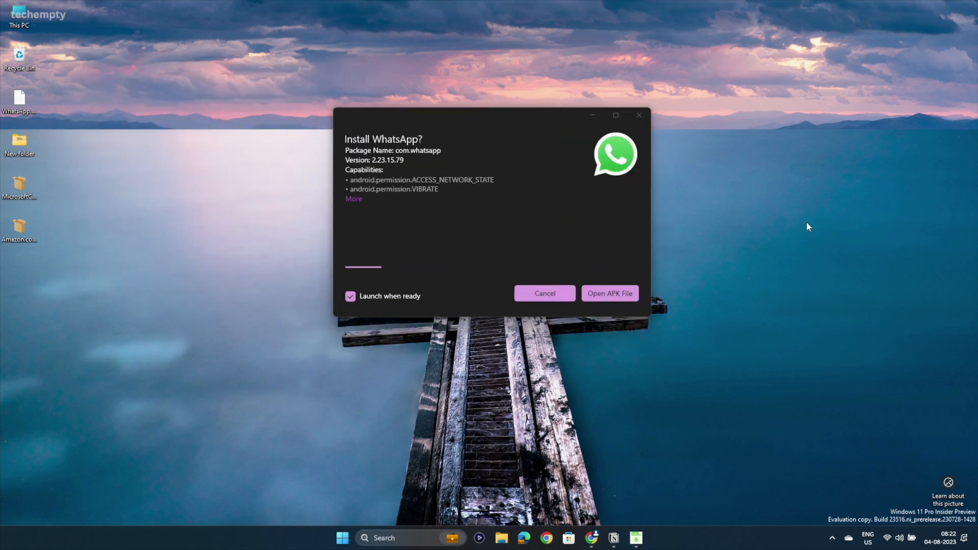
left_click(609, 293)
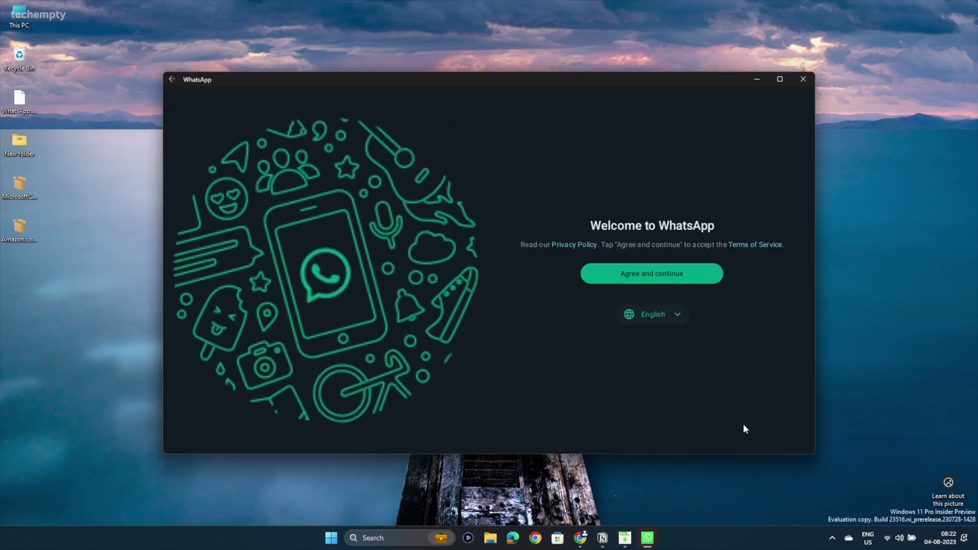